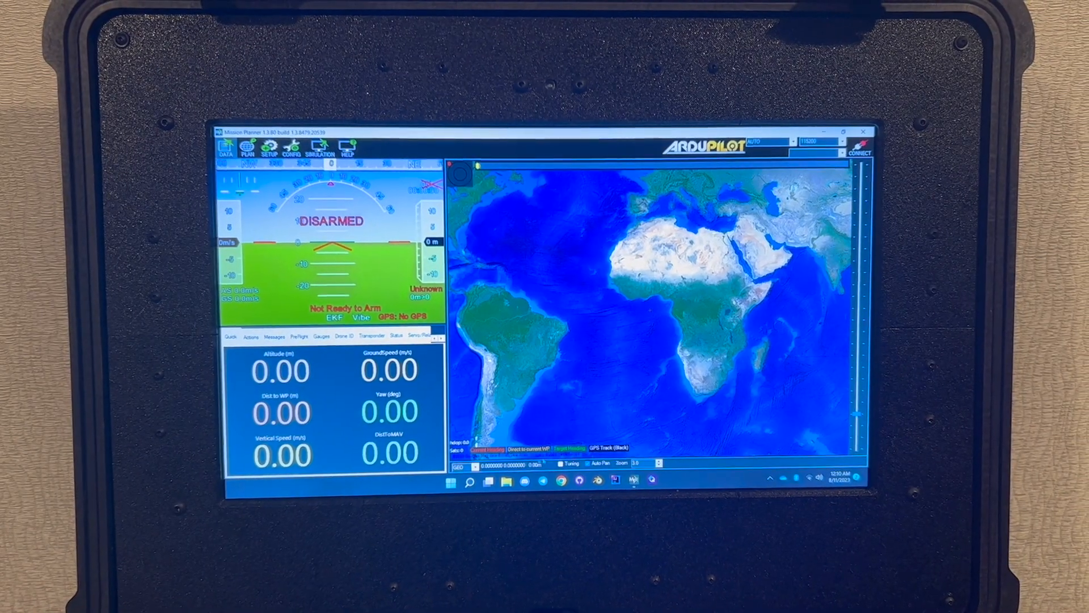
- Launch Visual Studio Code from Windows search by searching 'vsc'
click(453, 481)
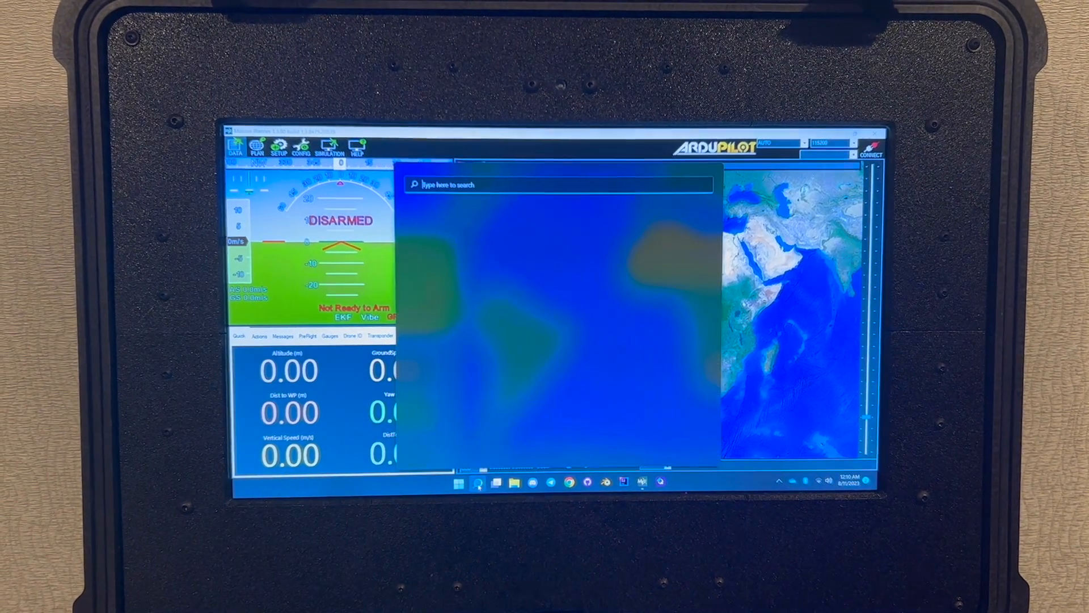
text(vsc)
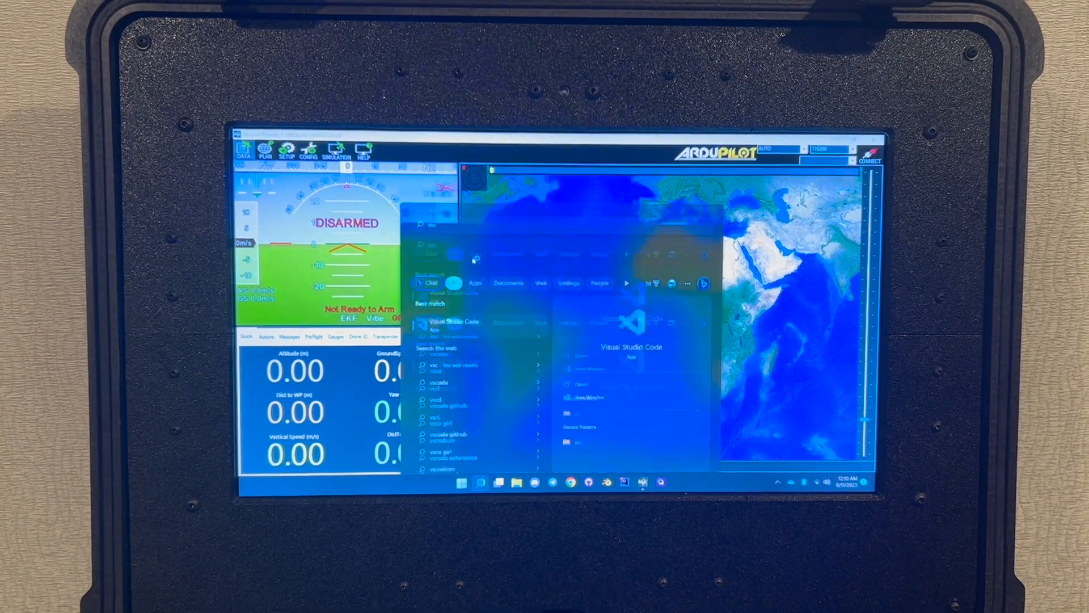
click(451, 321)
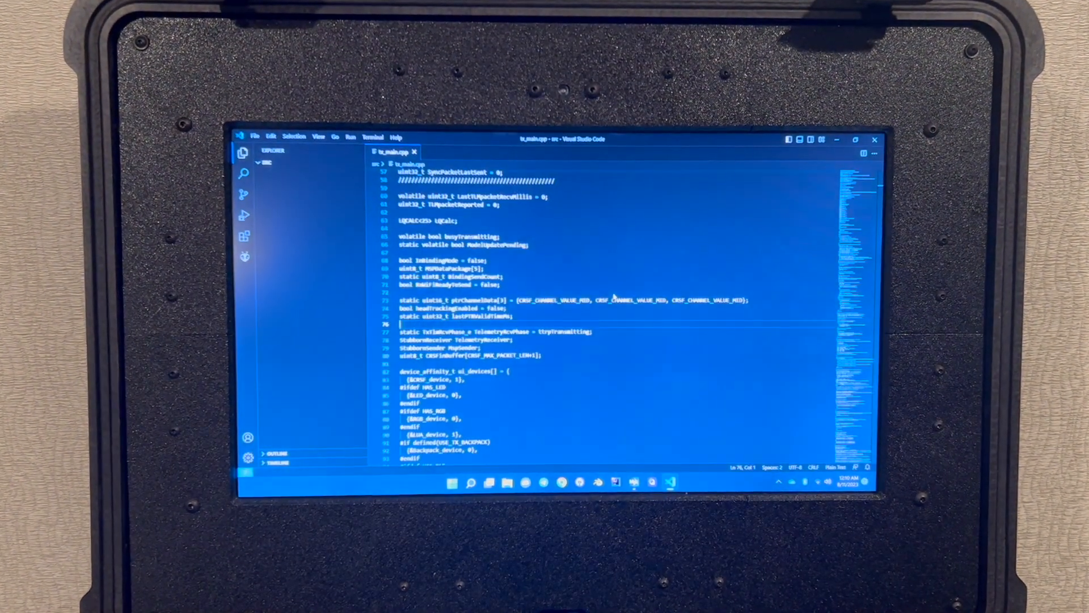
click(264, 163)
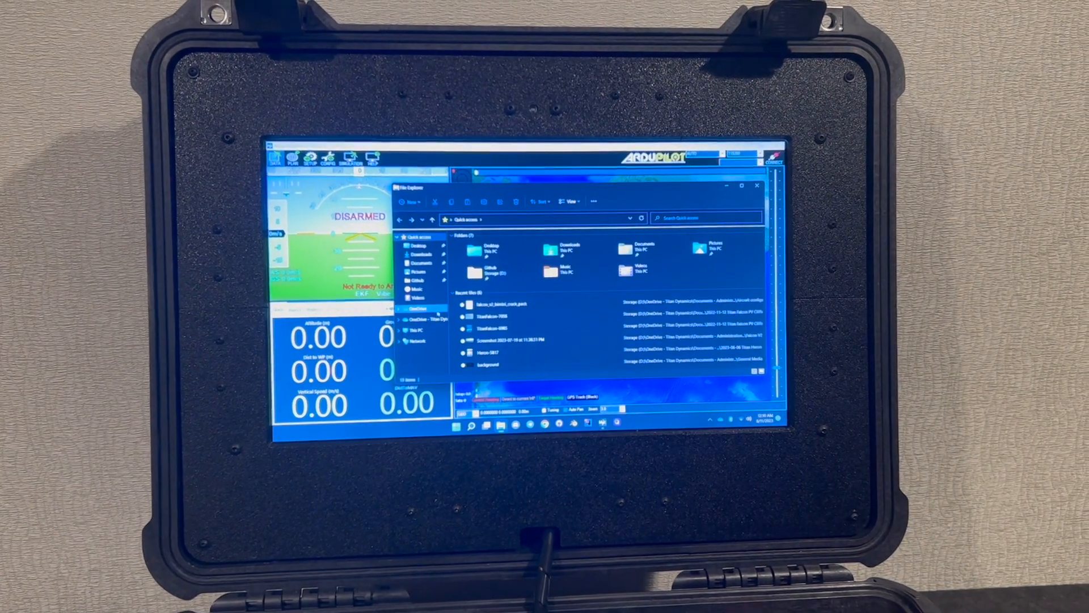
- Show This PC with the Windows drive and the ~1 TB Storage drive capacities
click(429, 320)
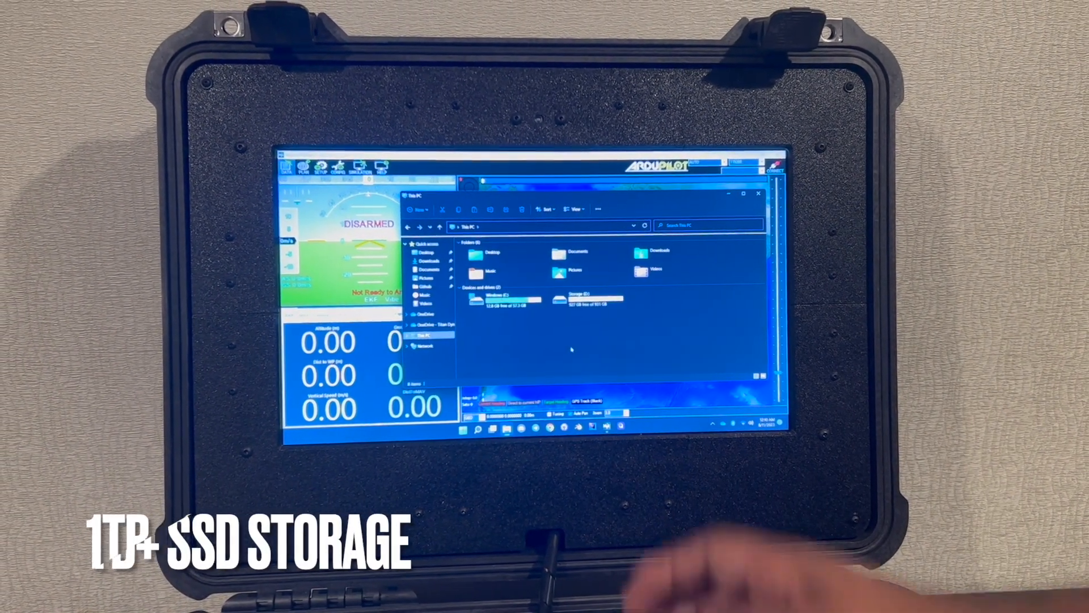